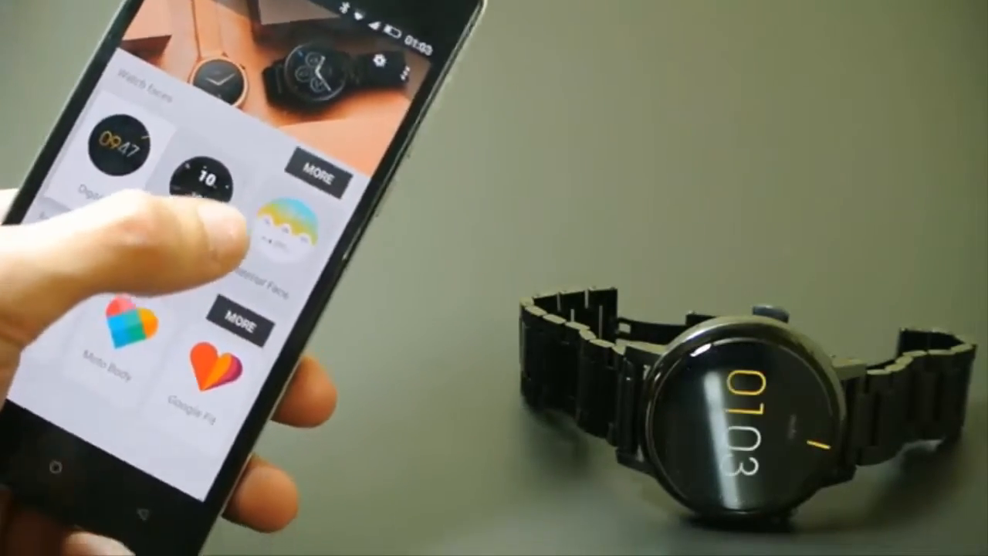
# Leave the watch faces list and launch Android Wear Center from the home screen.
pyautogui.click(290, 232)
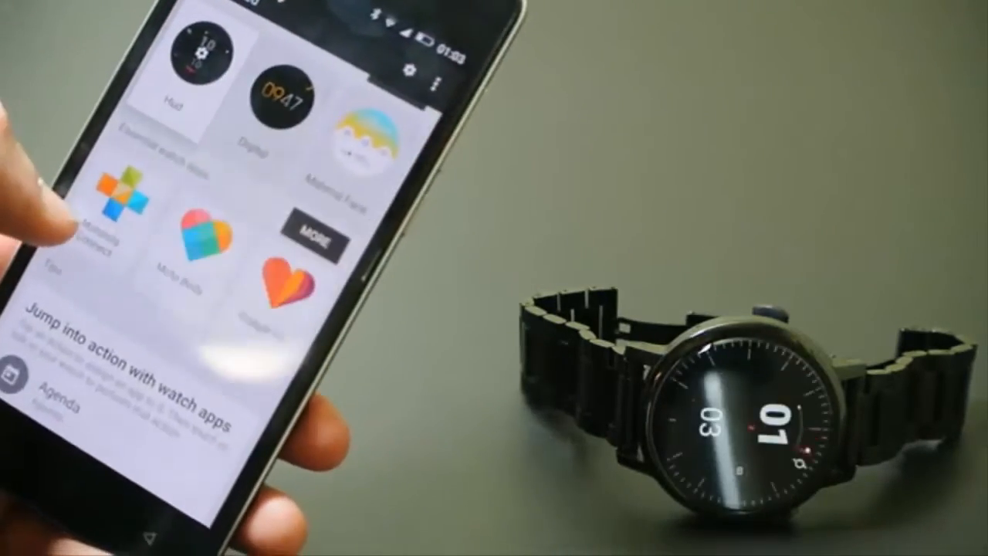
pyautogui.scroll(-3)
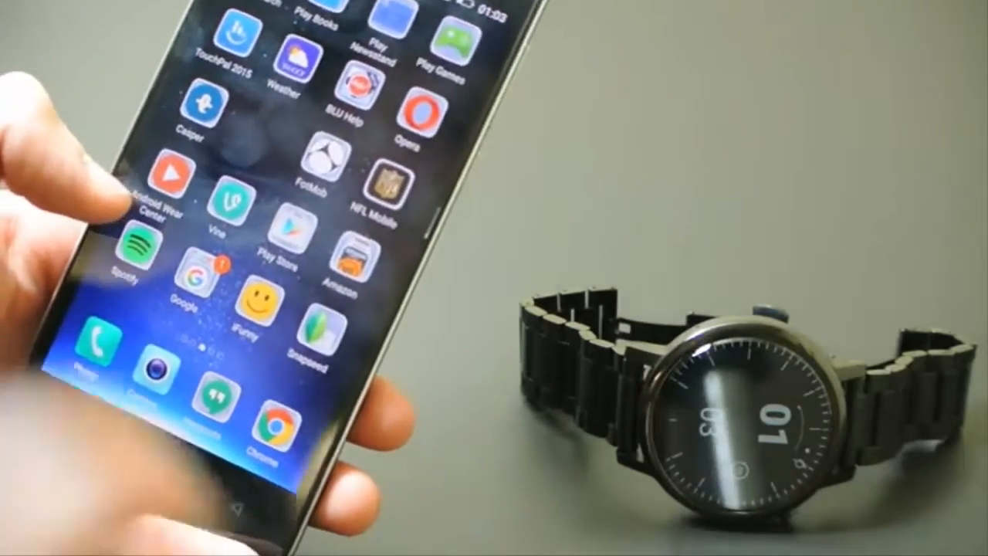
pyautogui.click(148, 204)
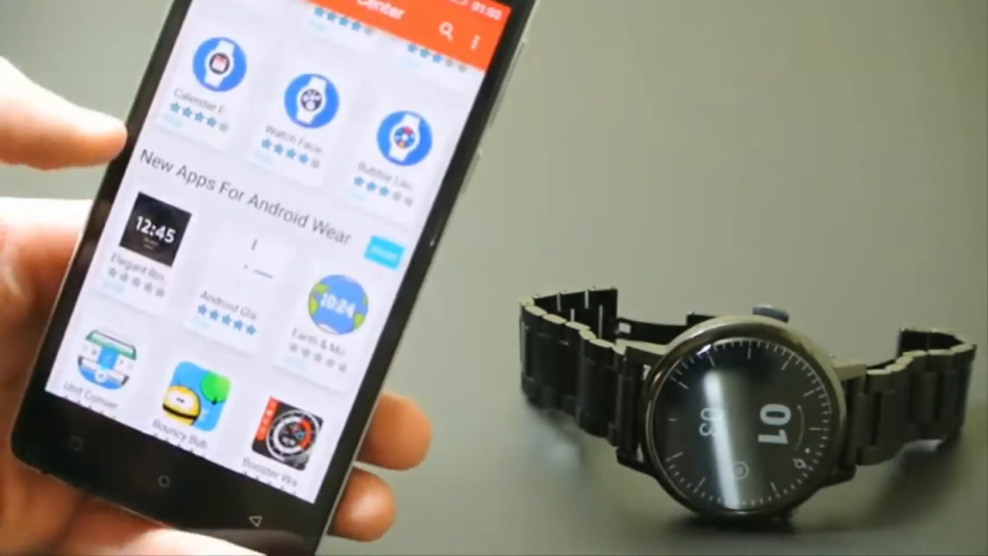